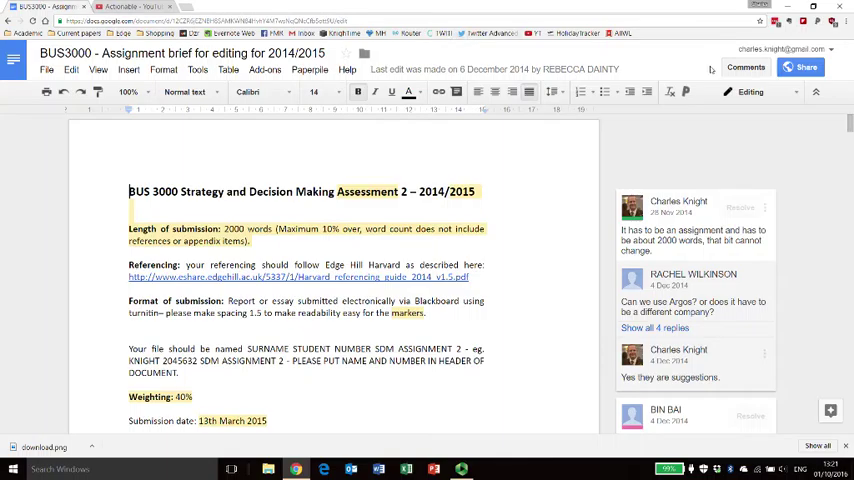
# View the document's sharing settings, close them unchanged, and skim the top of the brief
pyautogui.click(800, 67)
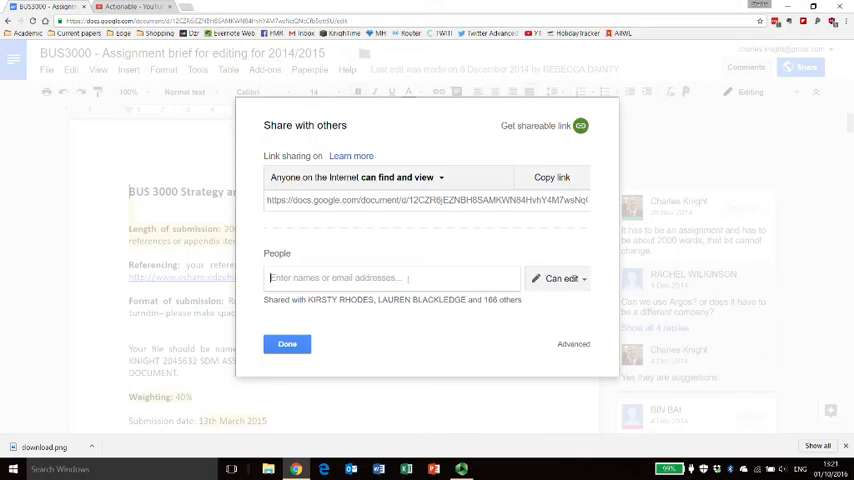
pyautogui.click(287, 344)
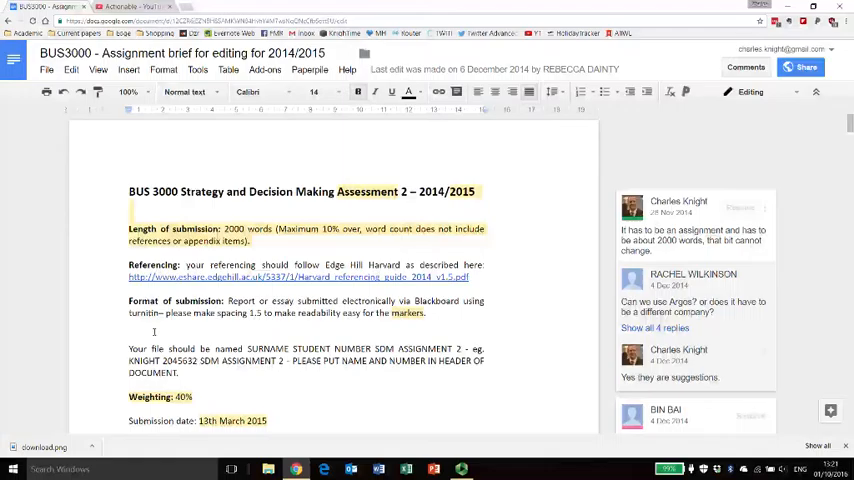
pyautogui.scroll(-3)
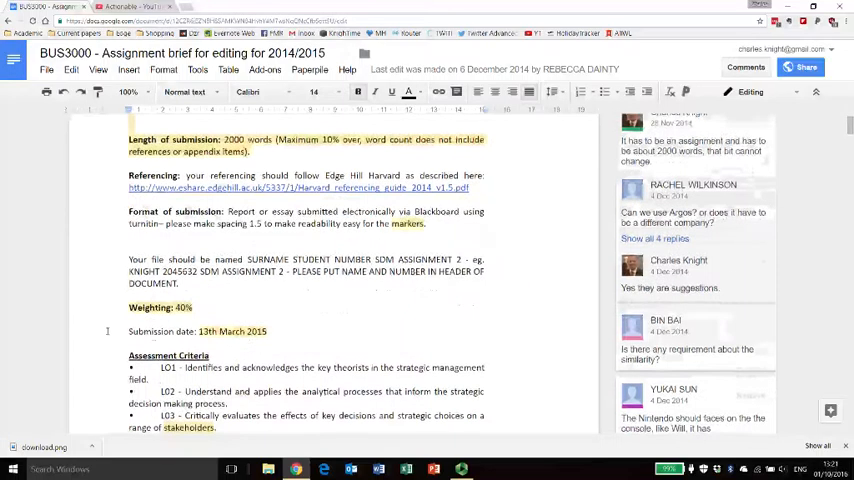
pyautogui.scroll(-3)
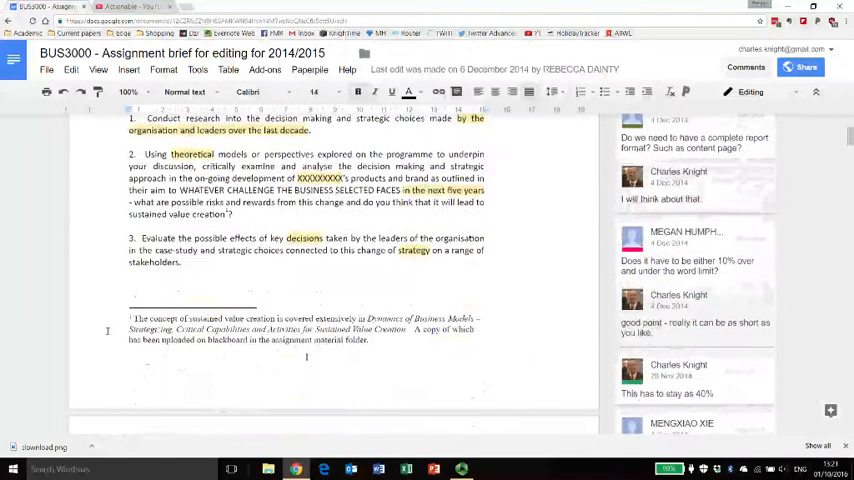
pyautogui.scroll(-3)
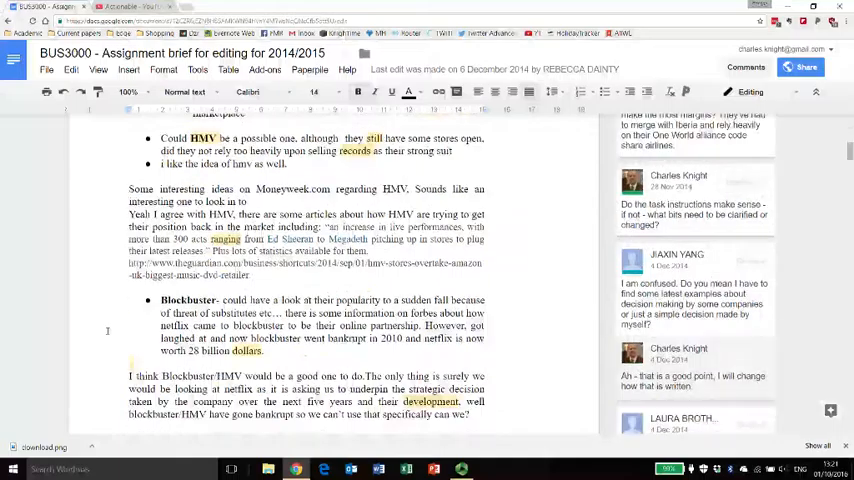
pyautogui.scroll(3)
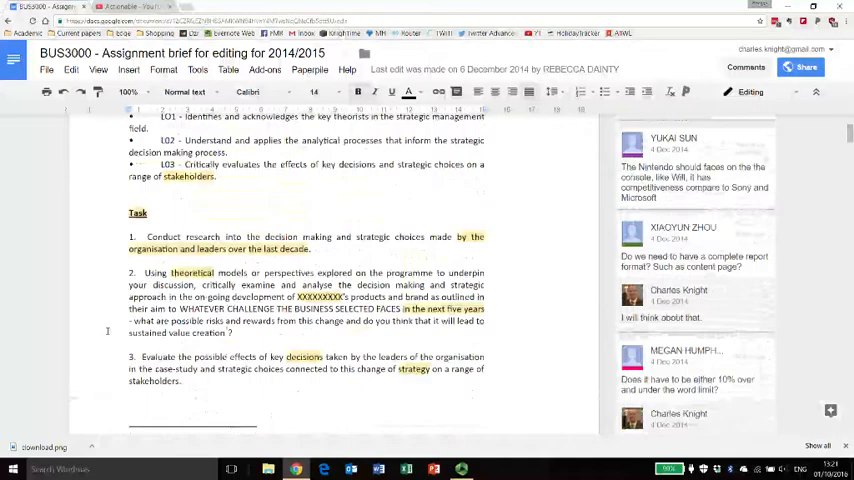
pyautogui.scroll(3)
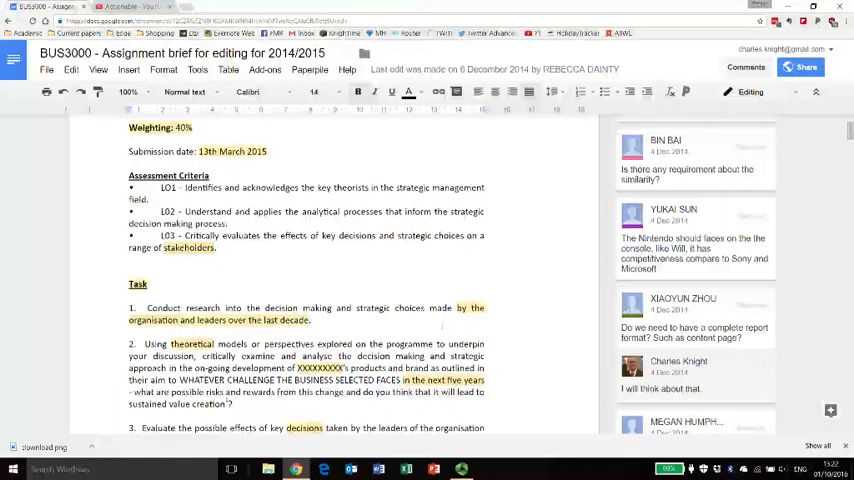
# Scroll down the brief to the student comment asking about a lecture before Christmas
pyautogui.scroll(-3)
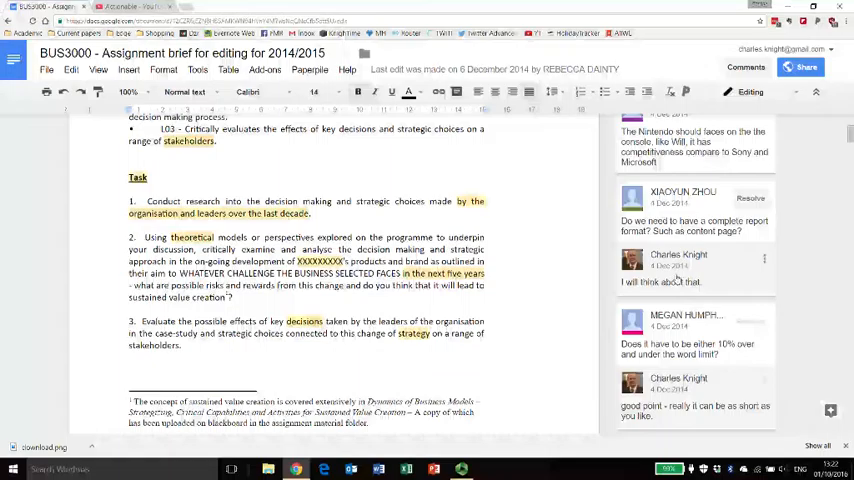
pyautogui.scroll(-3)
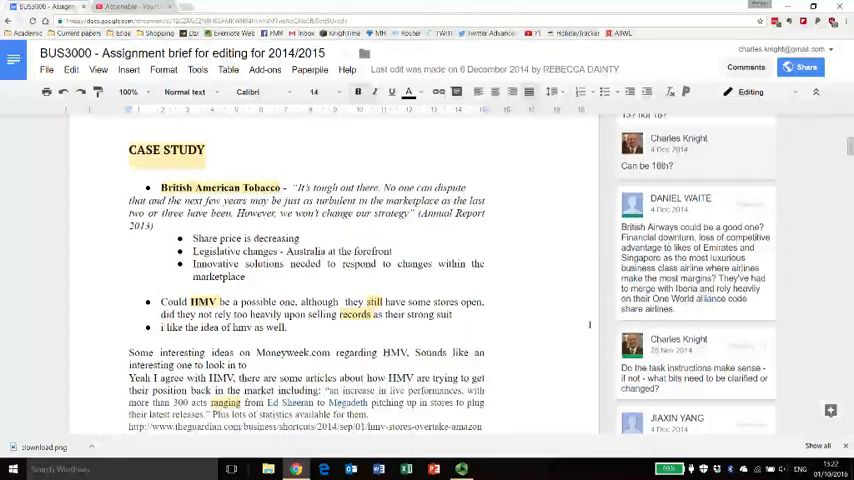
pyautogui.scroll(-3)
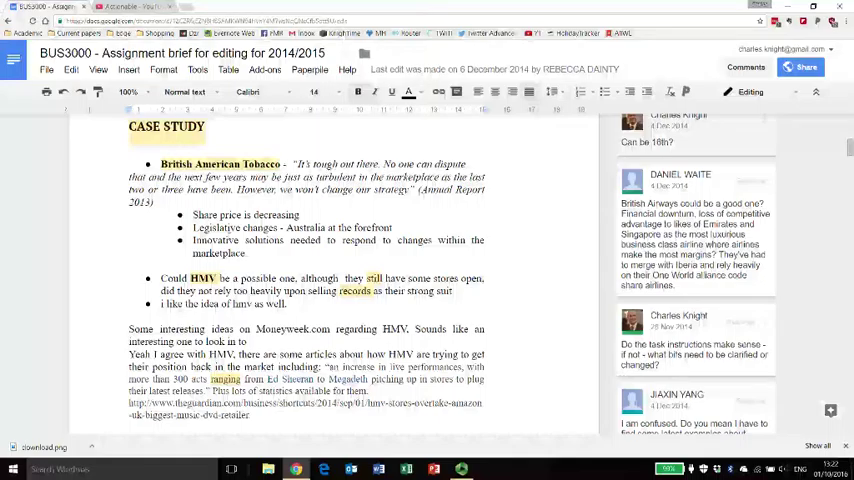
pyautogui.scroll(-3)
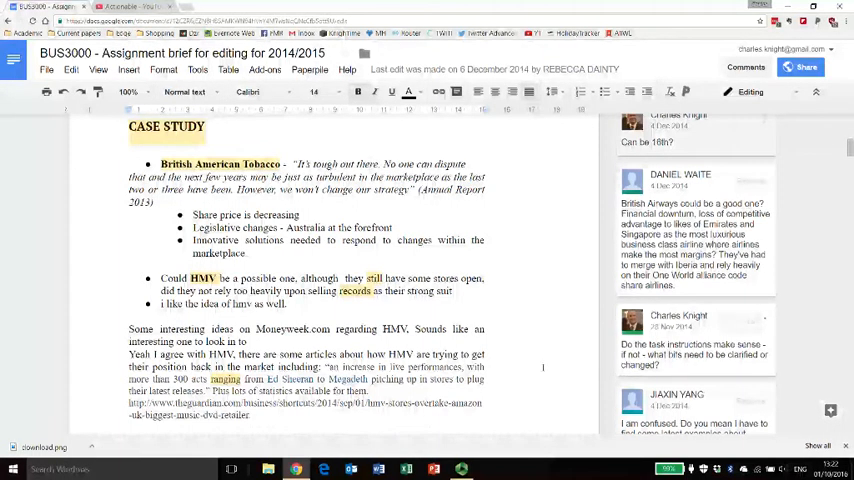
pyautogui.scroll(-3)
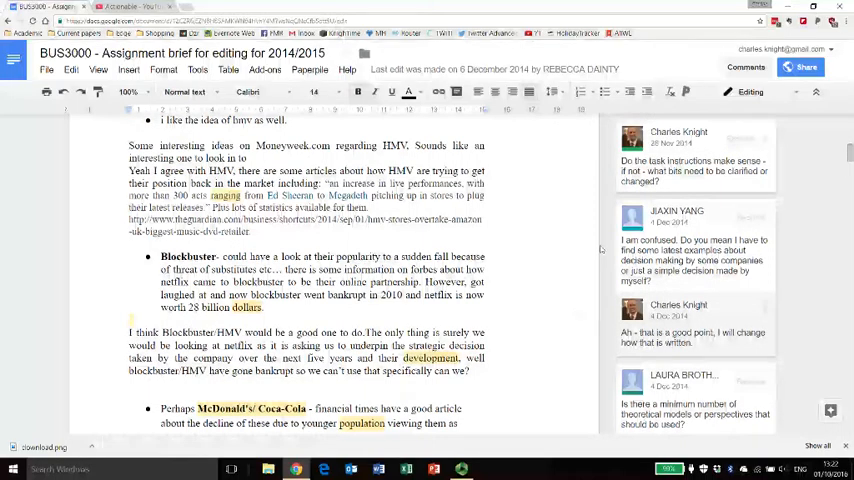
pyautogui.moveTo(680, 250)
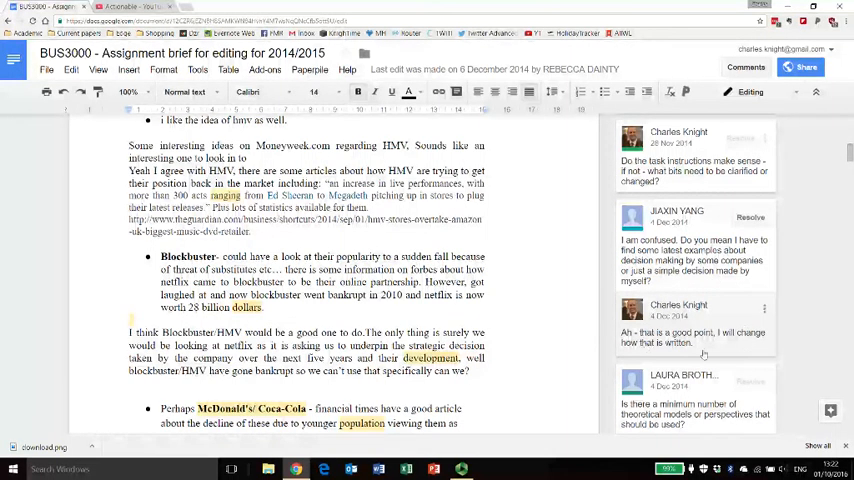
pyautogui.scroll(-3)
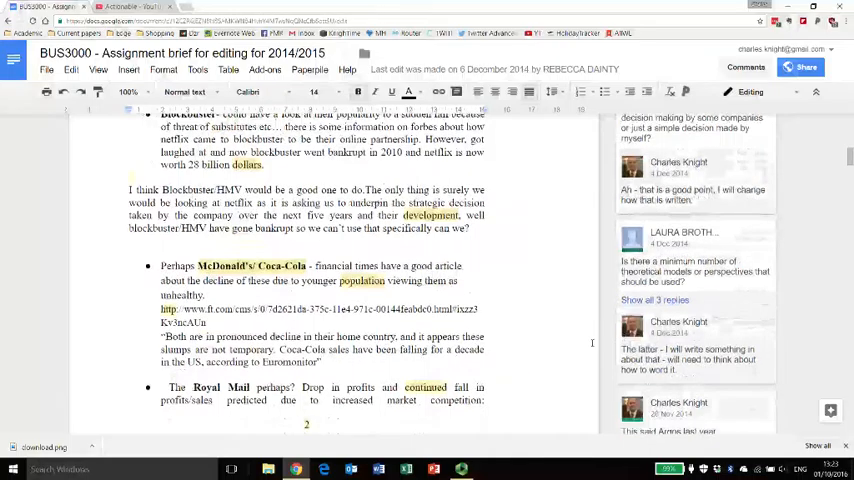
pyautogui.scroll(-3)
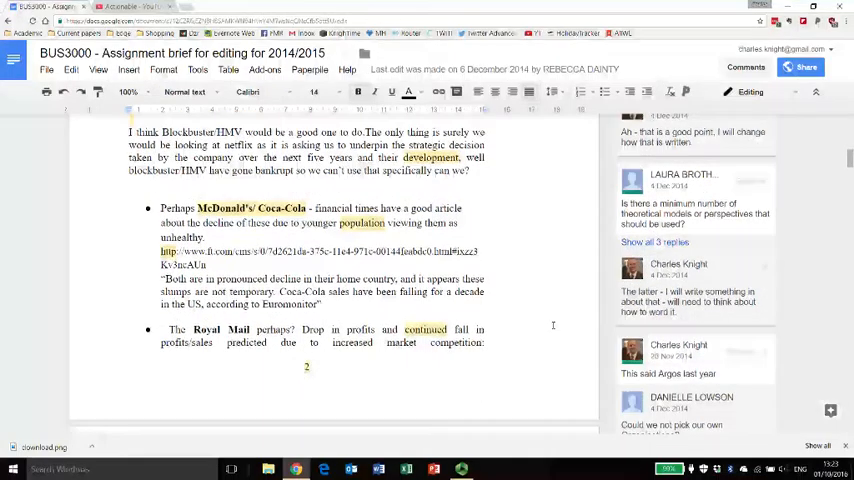
pyautogui.scroll(-3)
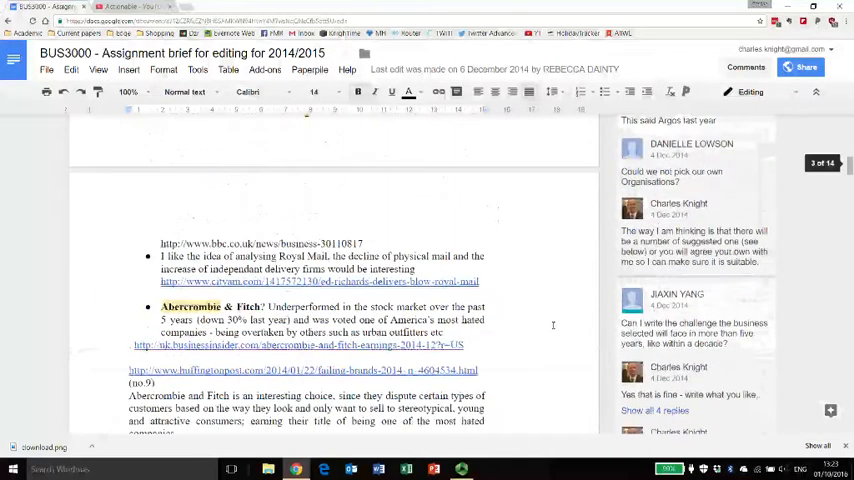
pyautogui.scroll(-3)
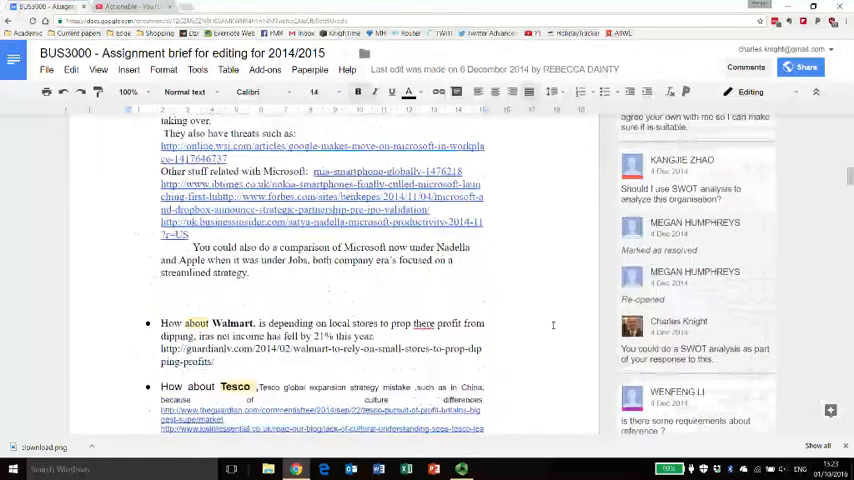
pyautogui.scroll(-3)
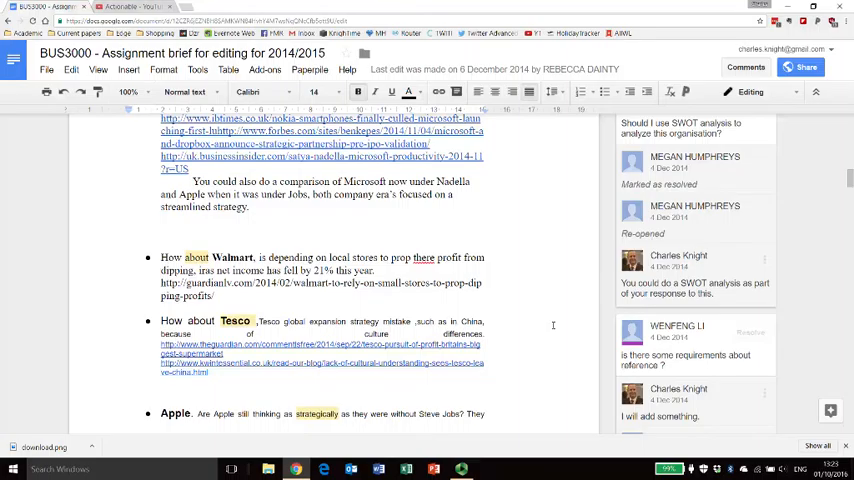
pyautogui.scroll(-3)
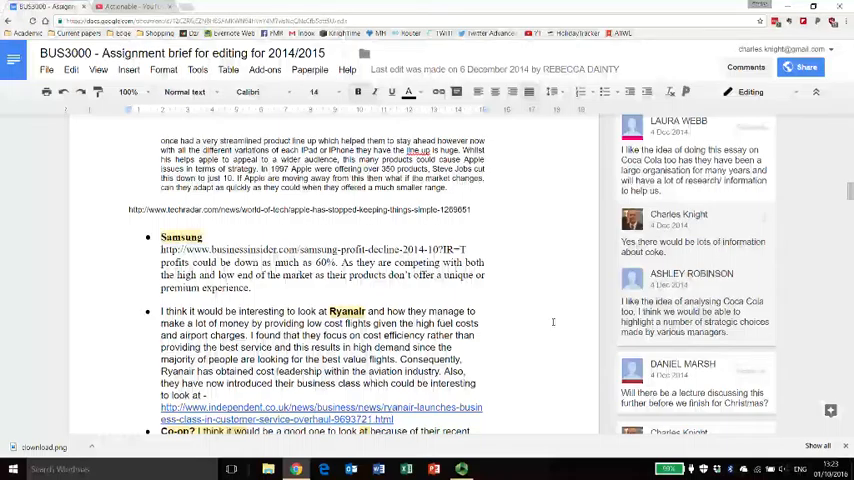
pyautogui.scroll(-3)
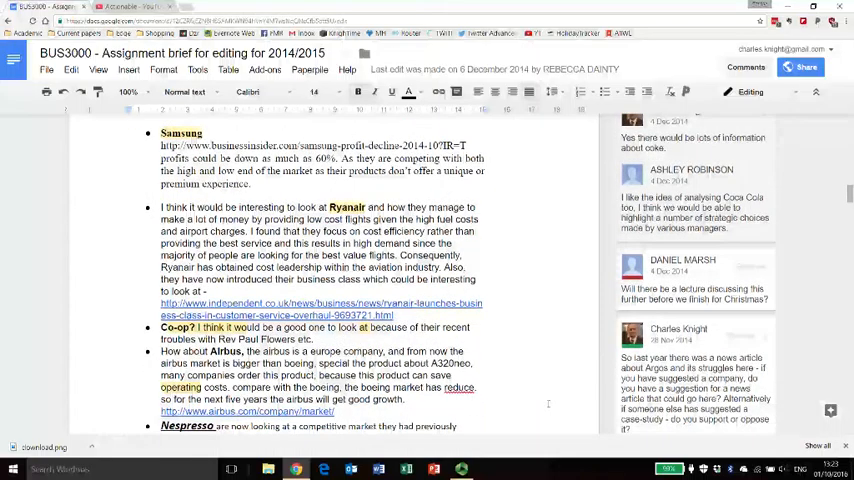
pyautogui.scroll(-3)
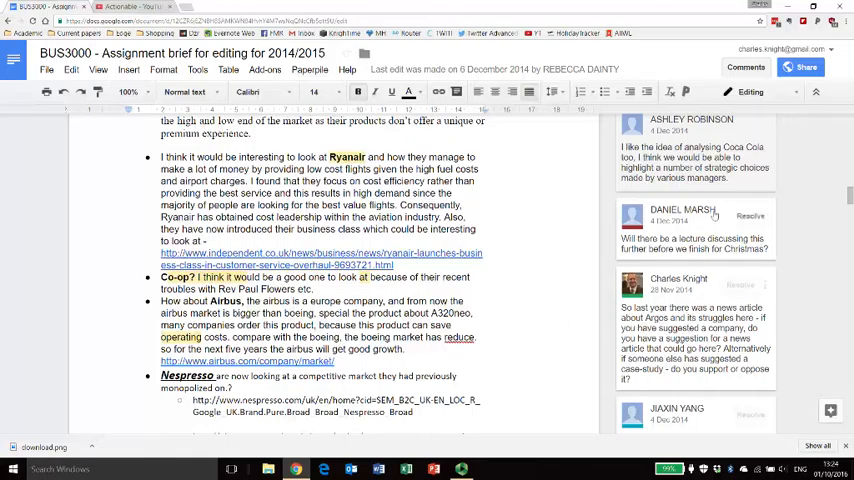
pyautogui.moveTo(750, 216)
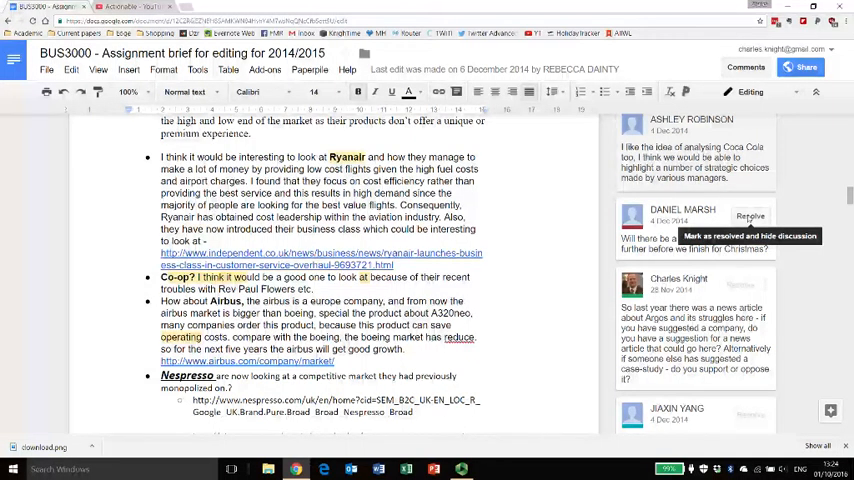
pyautogui.moveTo(745, 285)
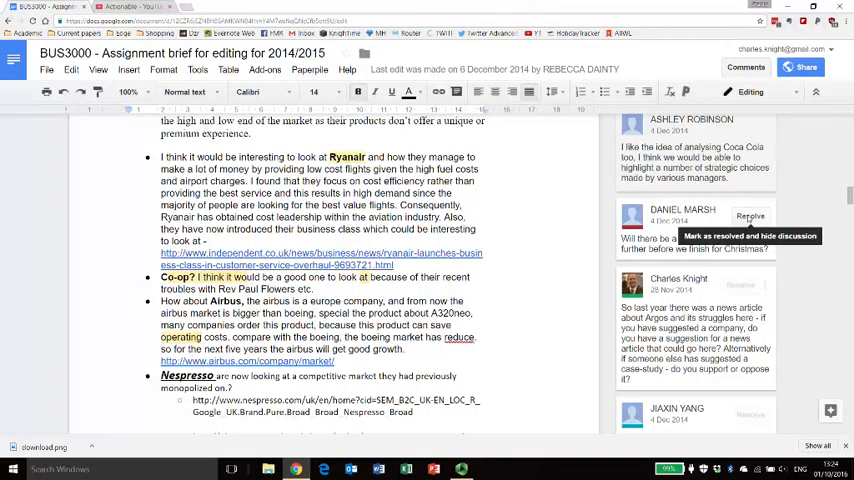
pyautogui.moveTo(548, 256)
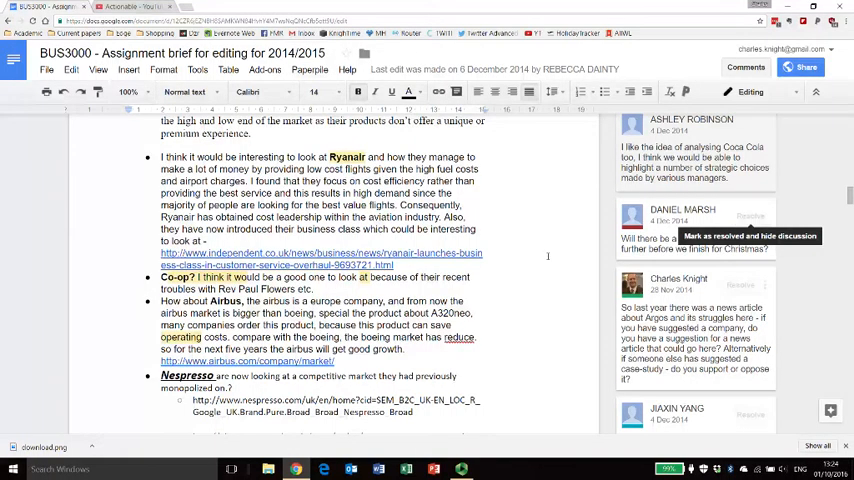